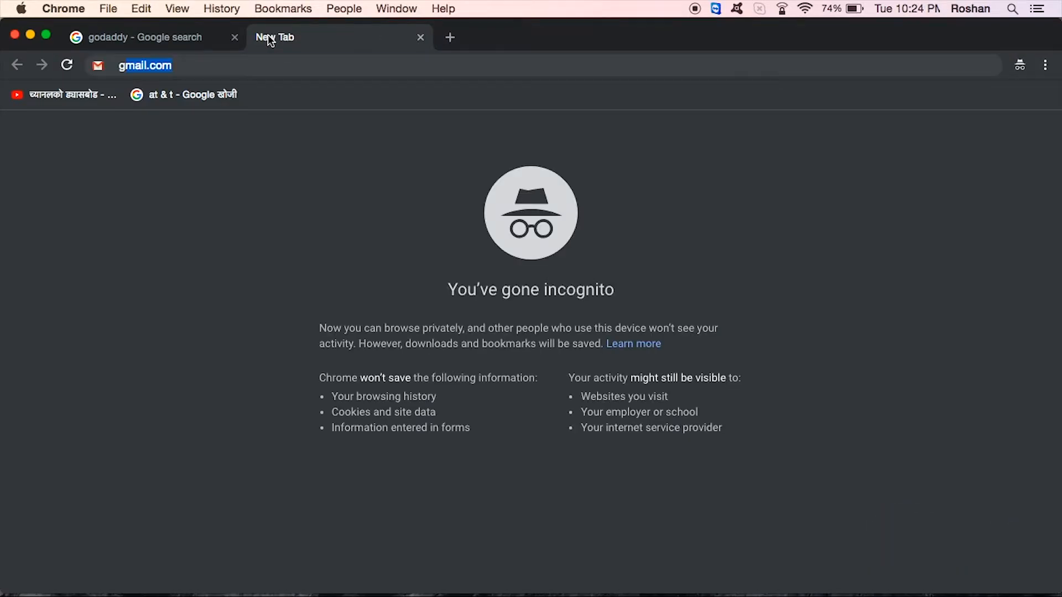
- Go to godaddy.com and open the Sign In account dropdown in the header
text(godaddy.com)
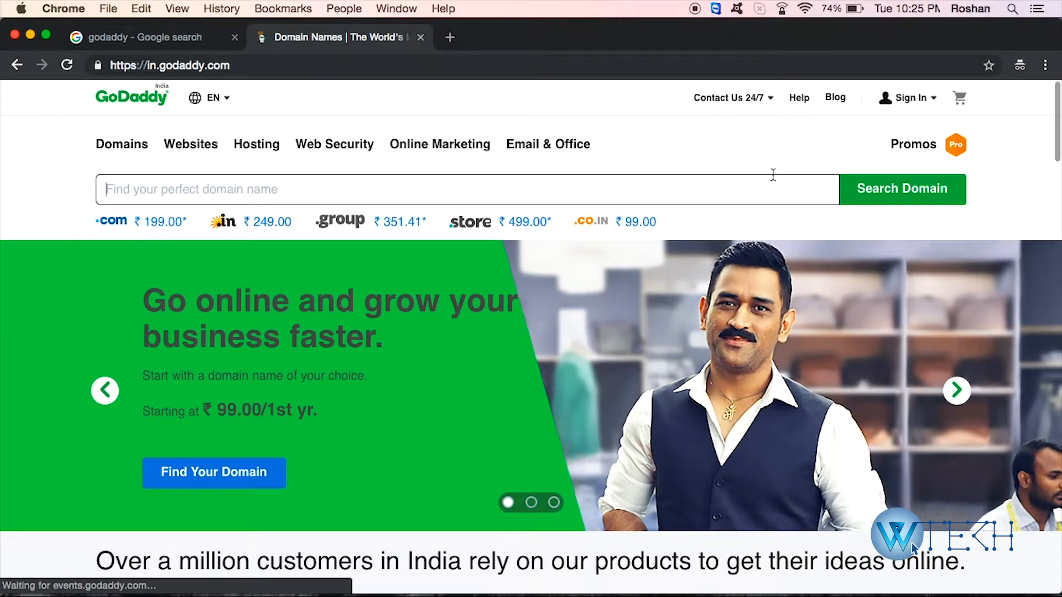
click(908, 97)
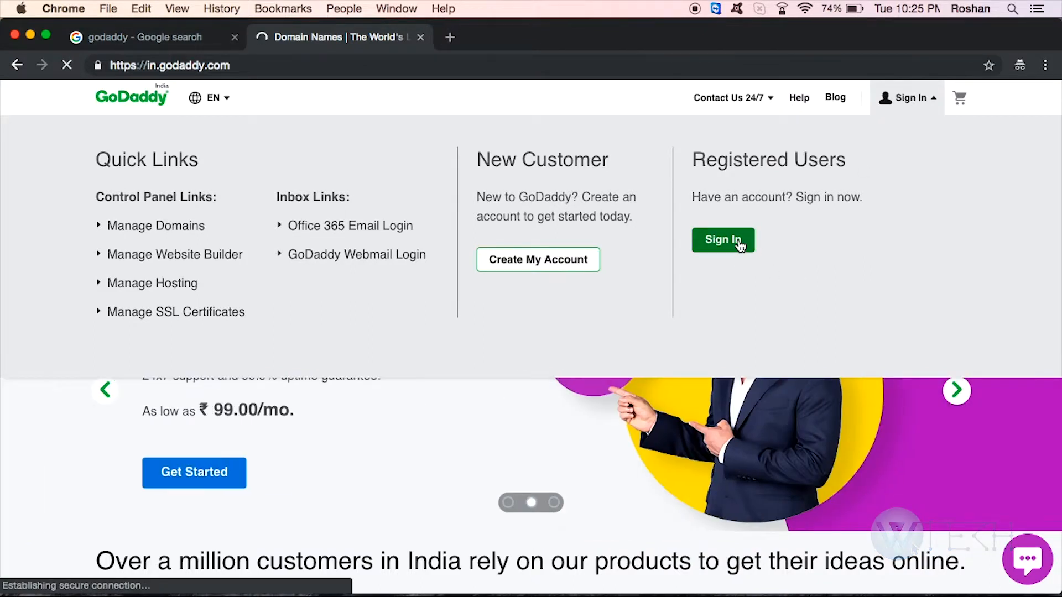
- Open the Registered Users sign-in page and click toward the forgotten-password link
click(723, 240)
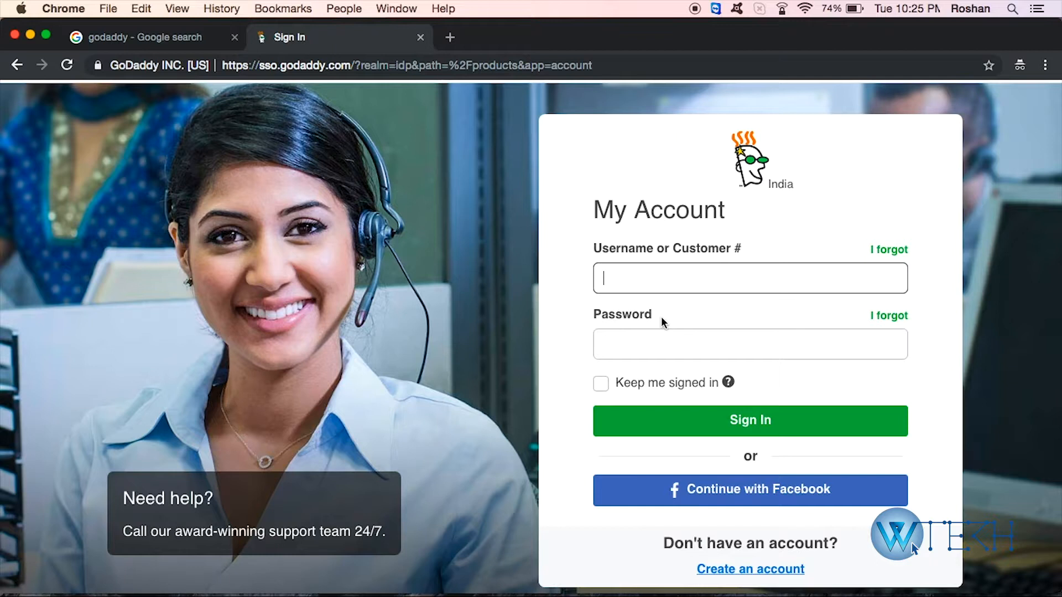
click(750, 343)
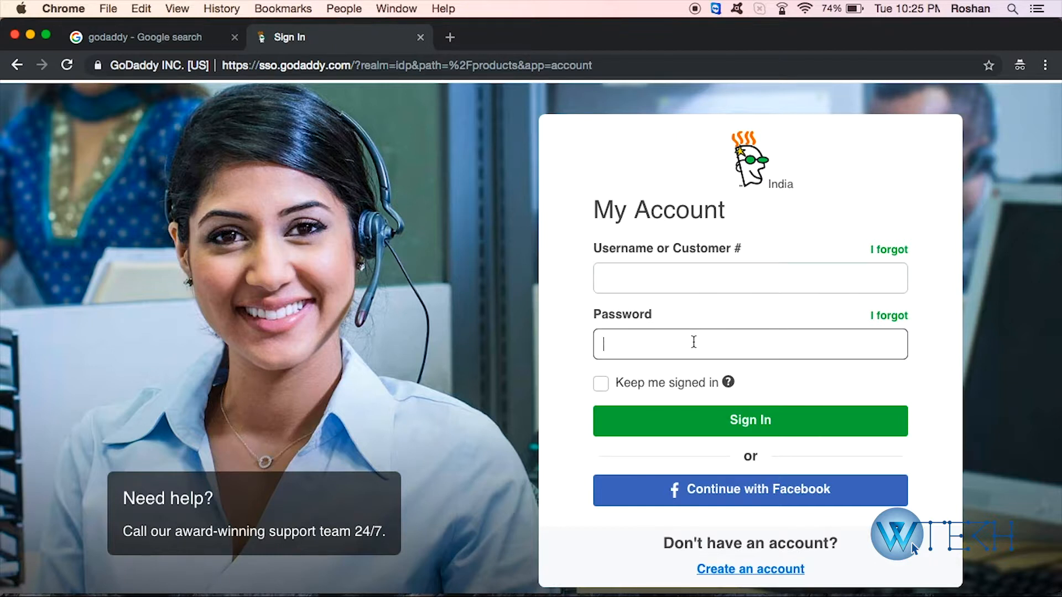
click(888, 316)
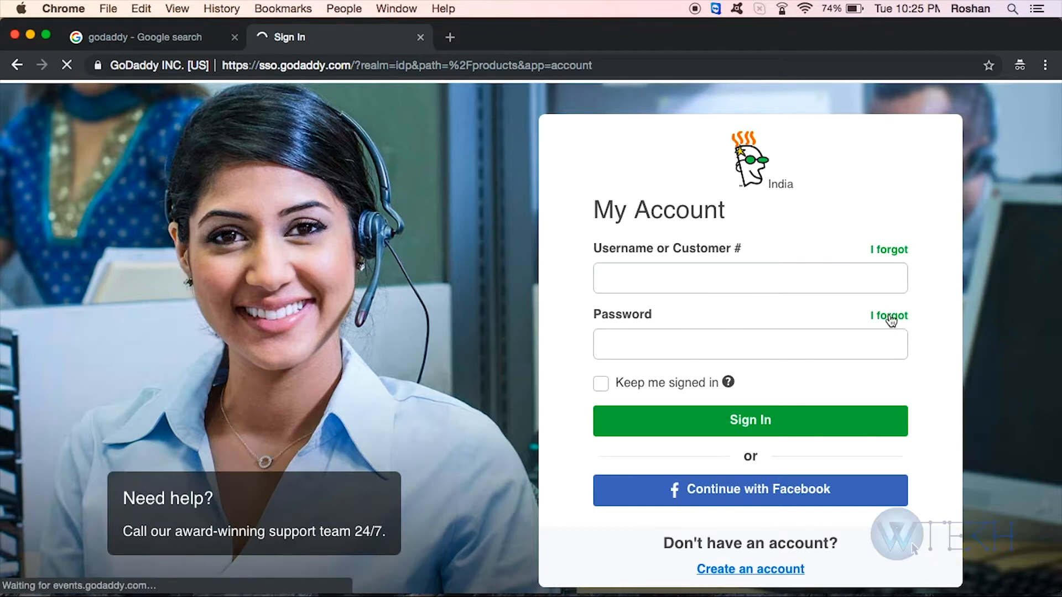
- Follow the 'I forgot' password link to the Reset Password page
click(887, 316)
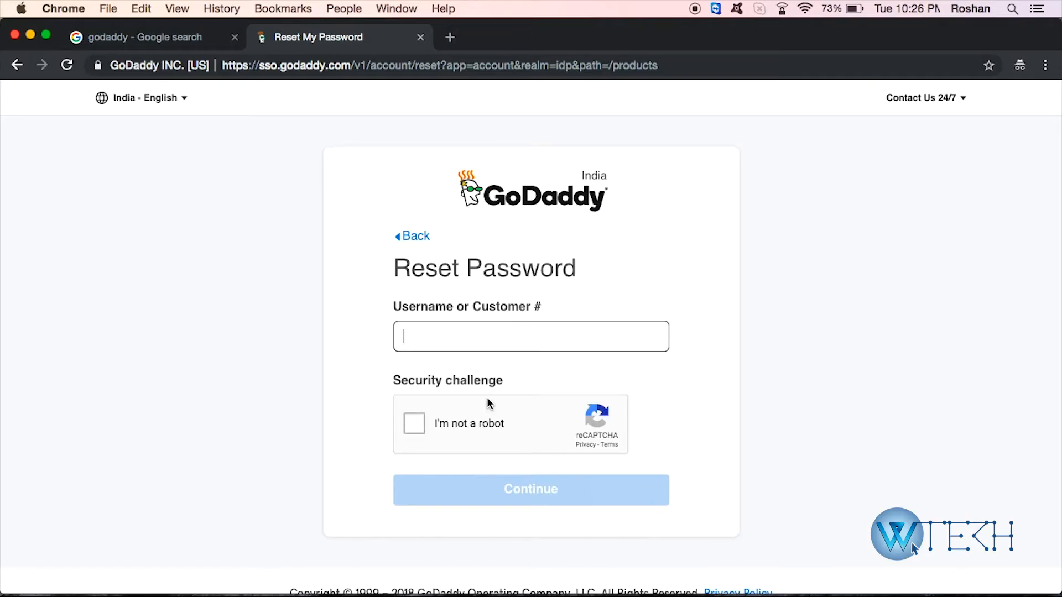
mouse_move(382, 321)
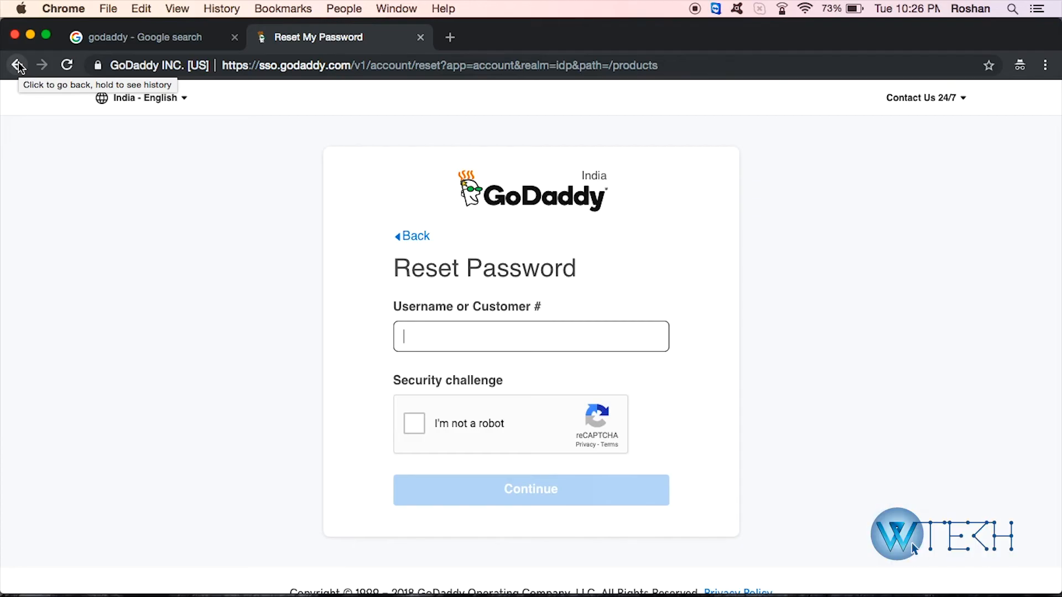
mouse_move(268, 197)
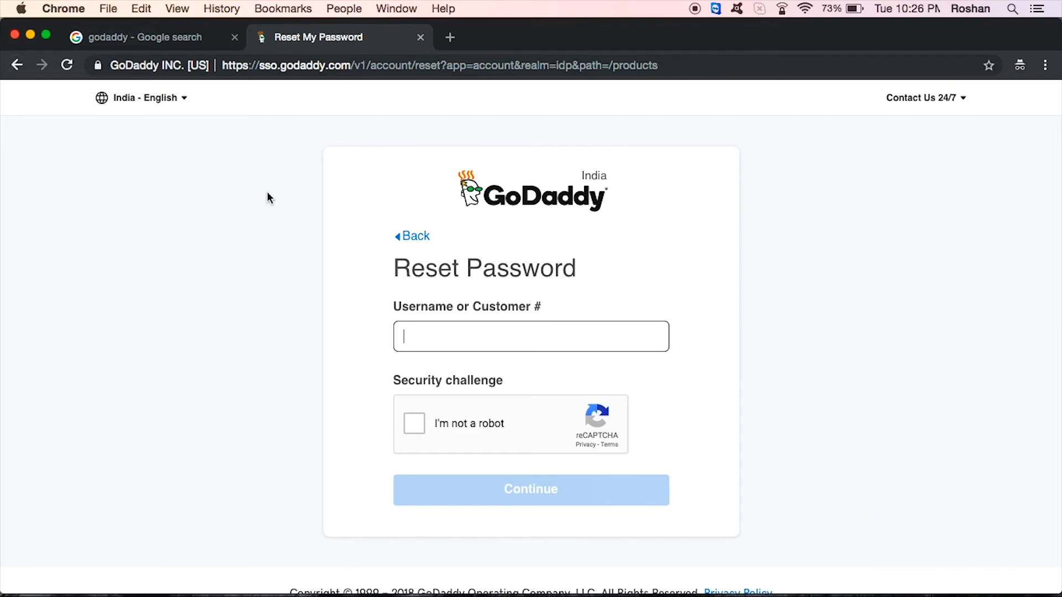